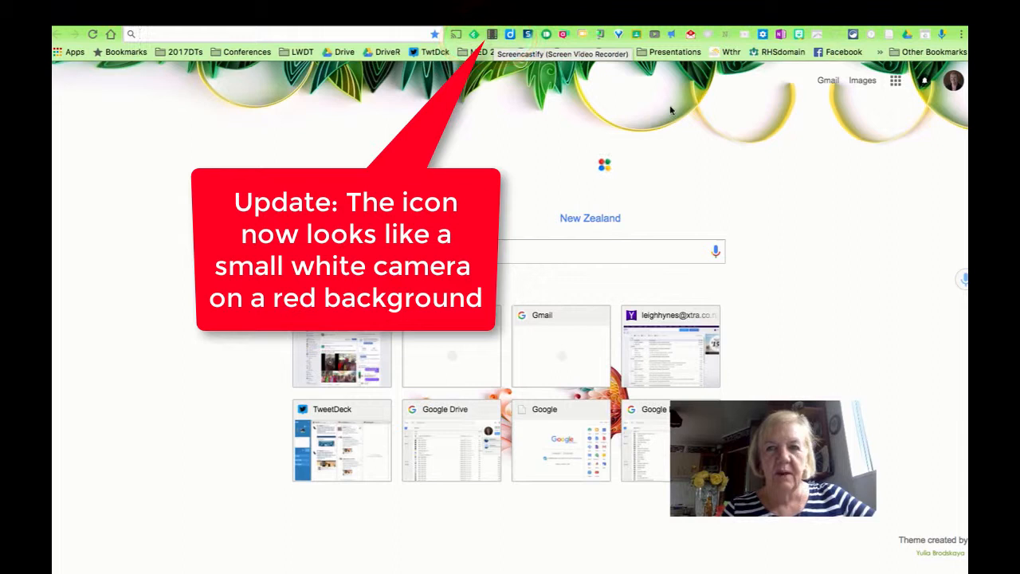
Open Chrome's Extensions page from the main menu and scroll down to Screencastify
{"action": "left_click", "coordinate": [961, 34]}
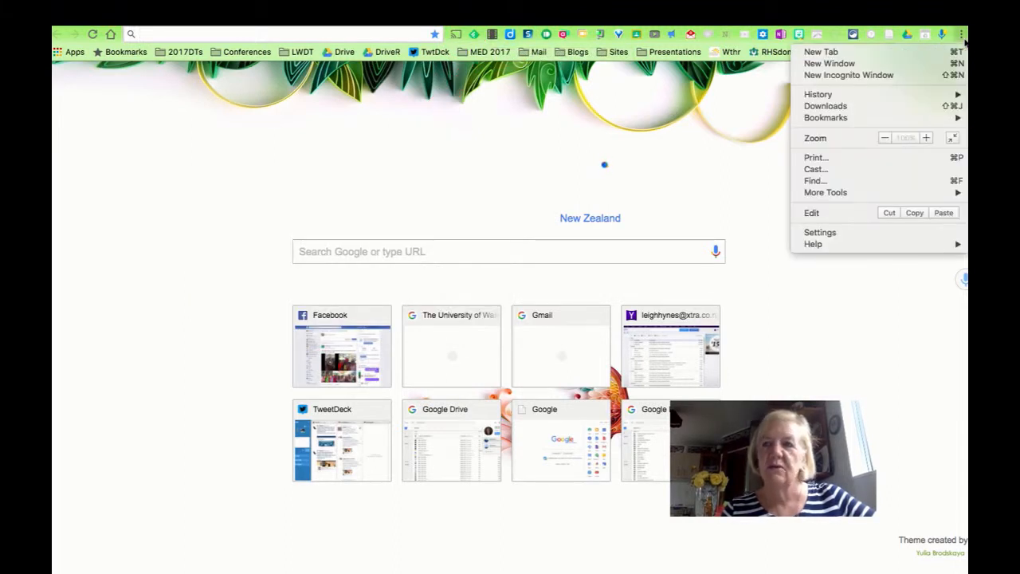
{"action": "mouse_move", "coordinate": [825, 192]}
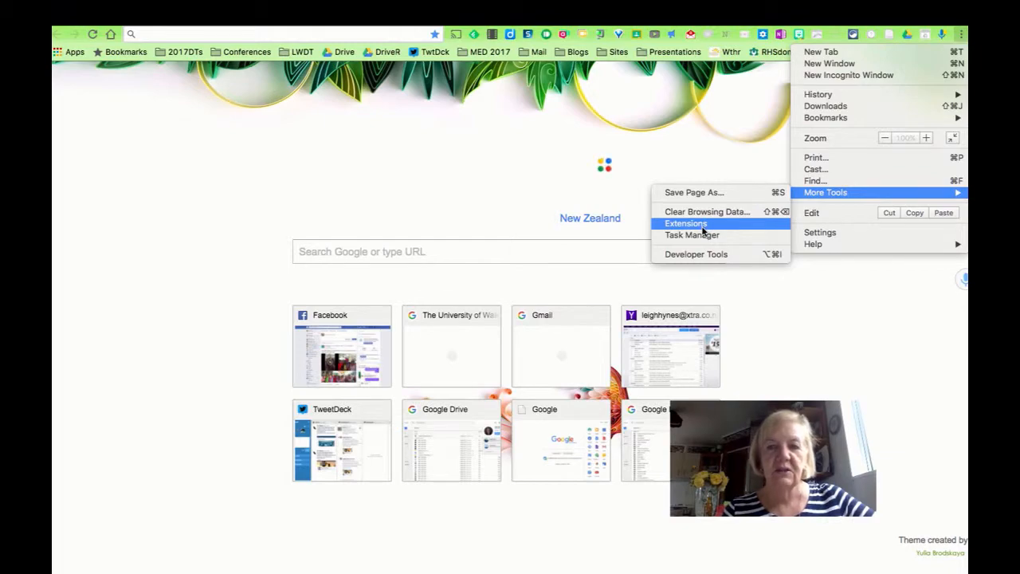
{"action": "left_click", "coordinate": [686, 223]}
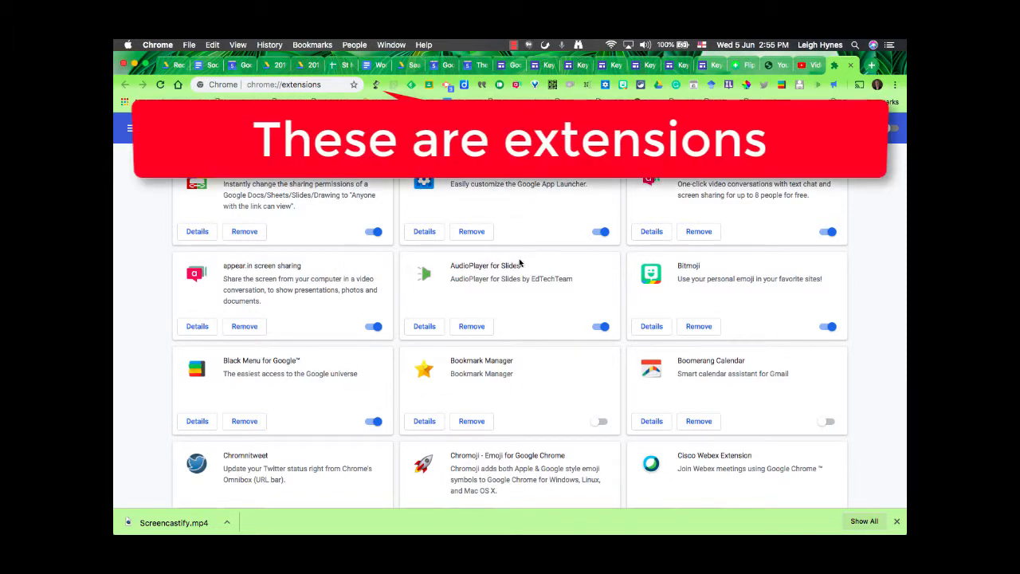
{"action": "scroll", "scroll_direction": "down", "scroll_amount": 3}
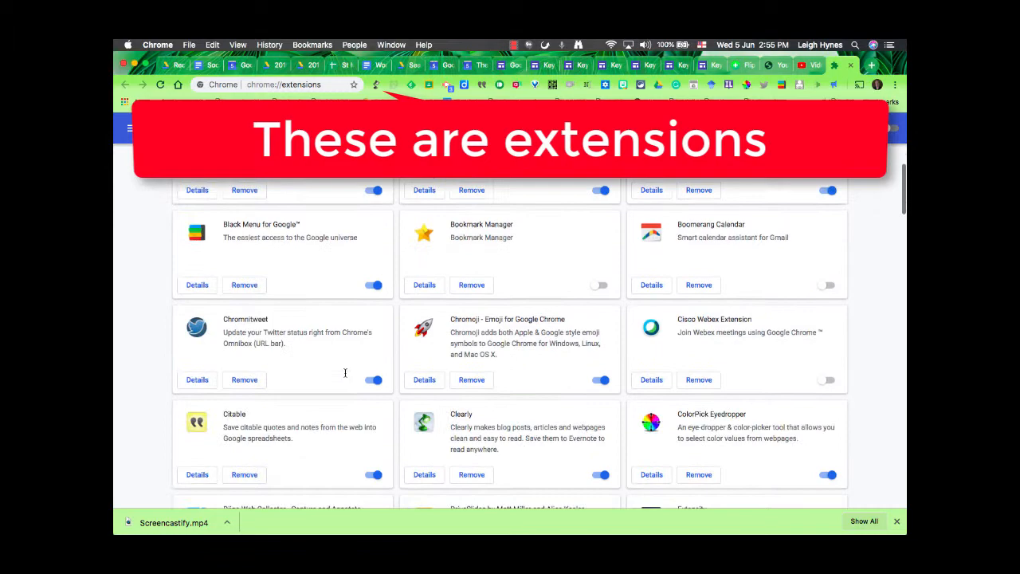
{"action": "scroll", "scroll_direction": "down", "scroll_amount": 3}
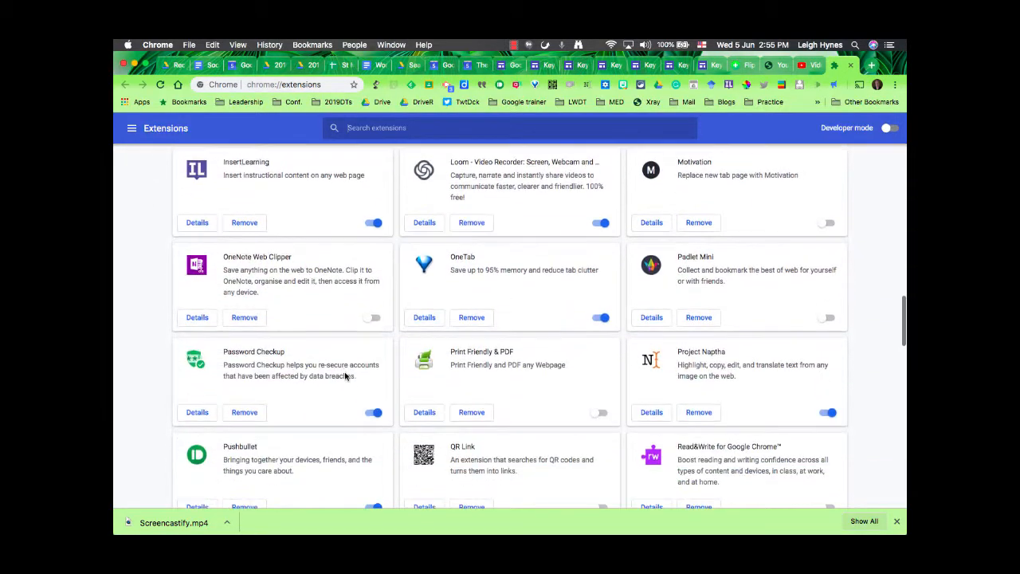
{"action": "scroll", "scroll_direction": "down", "scroll_amount": 3}
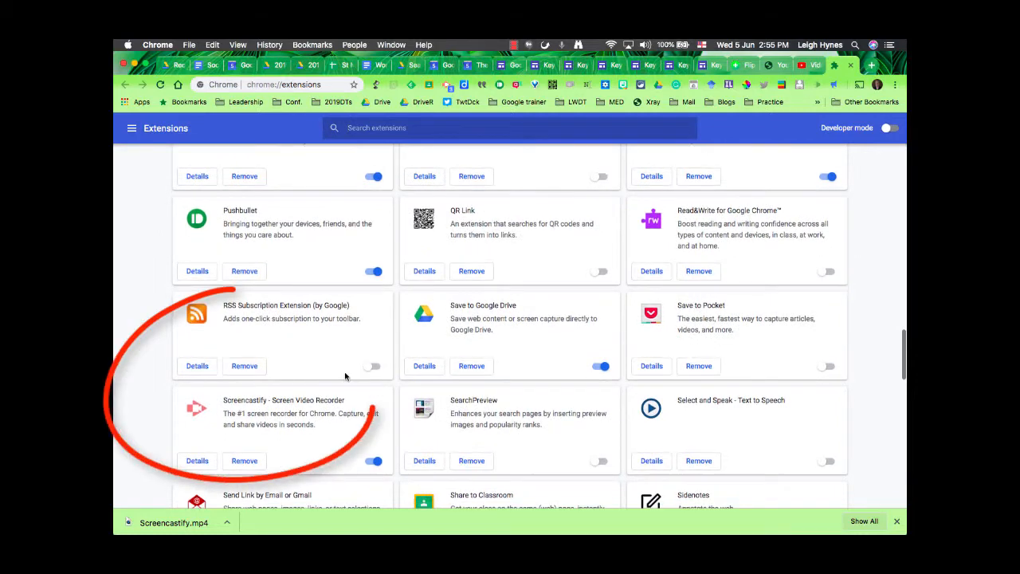
{"action": "scroll", "scroll_direction": "down", "scroll_amount": 3}
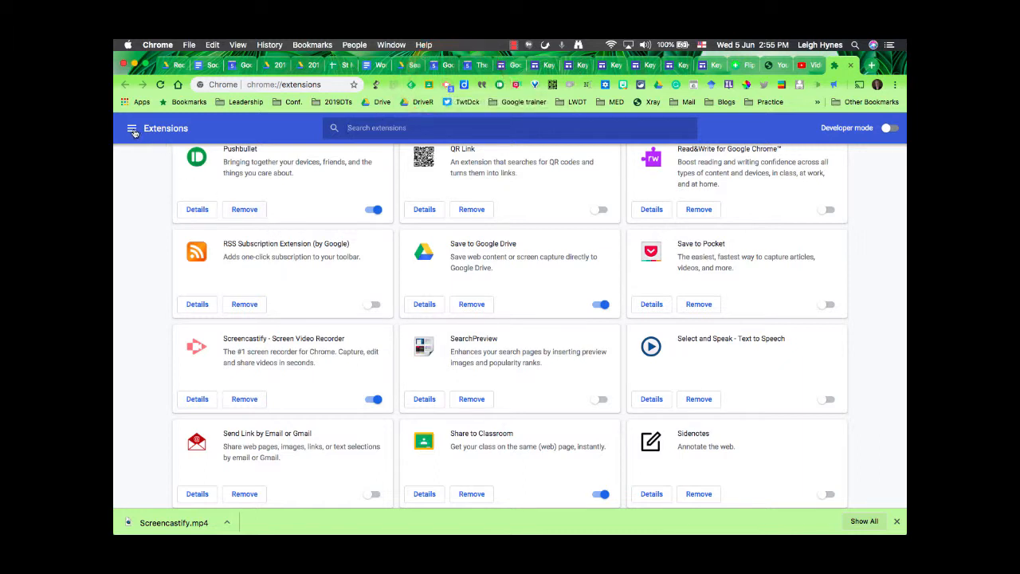
Open the Chrome Web Store from the Extensions side menu and search for 'screencastify'
{"action": "left_click", "coordinate": [133, 128]}
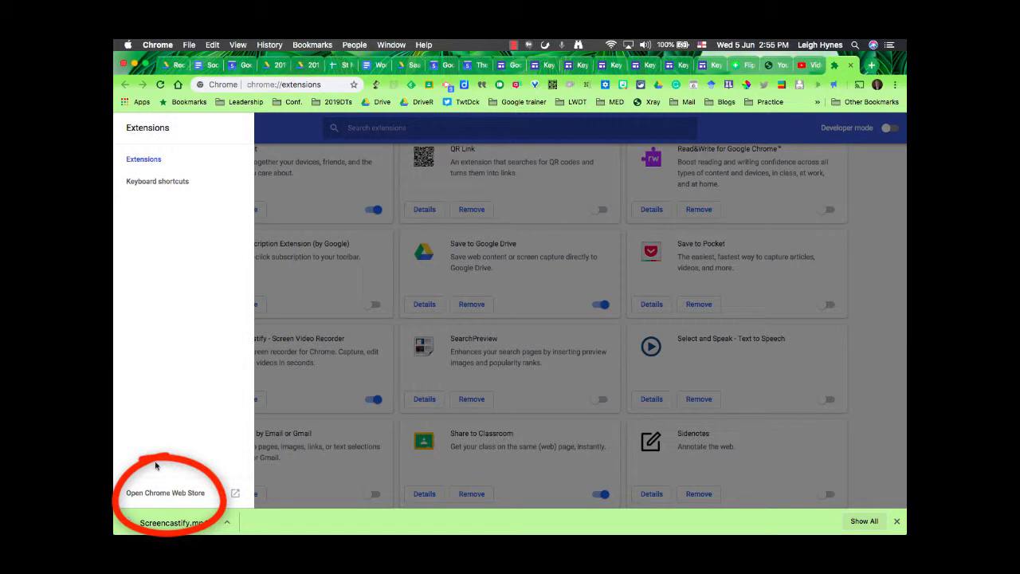
{"action": "left_click", "coordinate": [165, 492]}
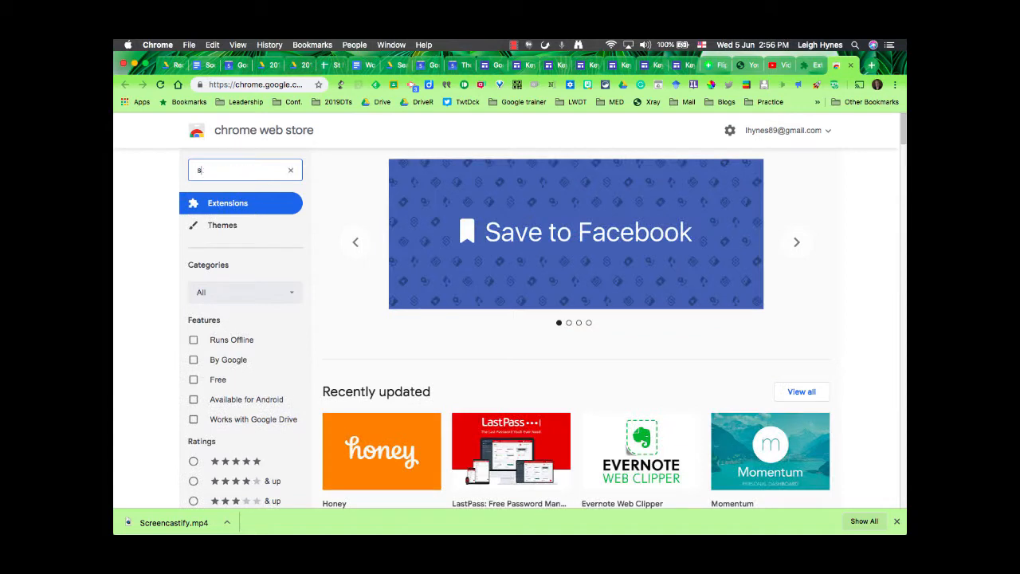
{"action": "type", "text": "screencastify"}
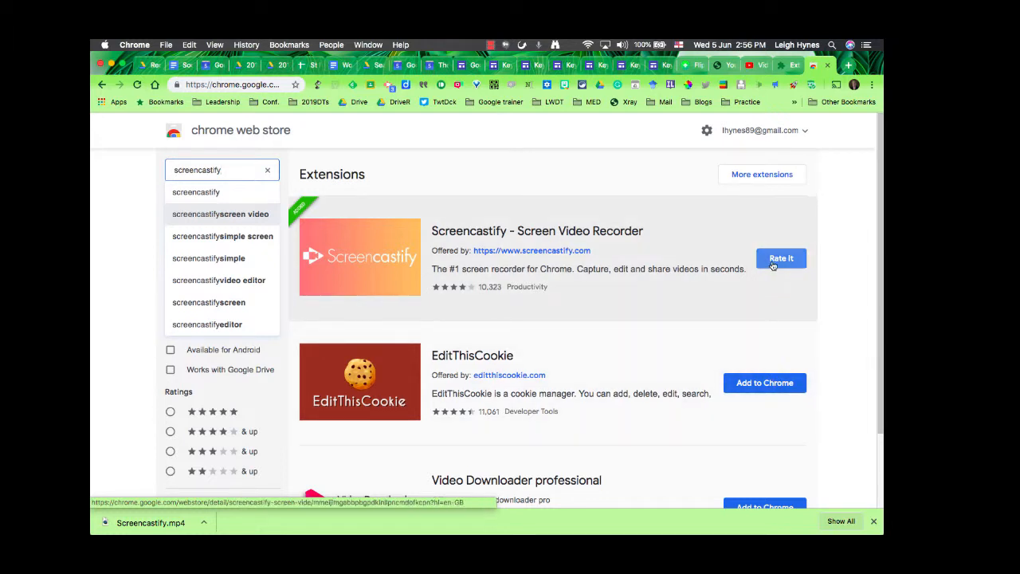
{"action": "mouse_move", "coordinate": [770, 264]}
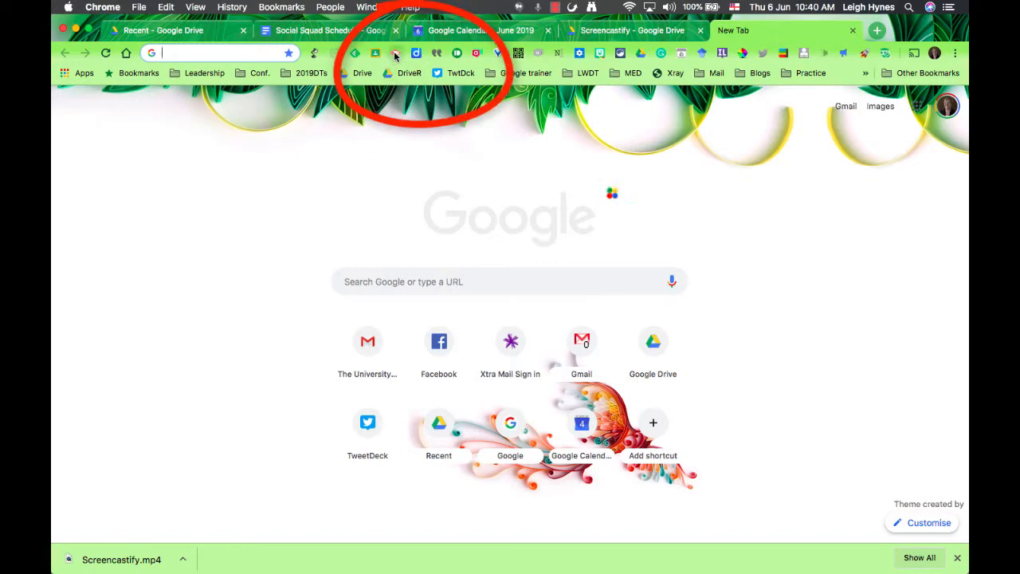
Switch Screencastify to Webcam Only, select the FaceTime HD Camera, and start recording
{"action": "left_click", "coordinate": [394, 54]}
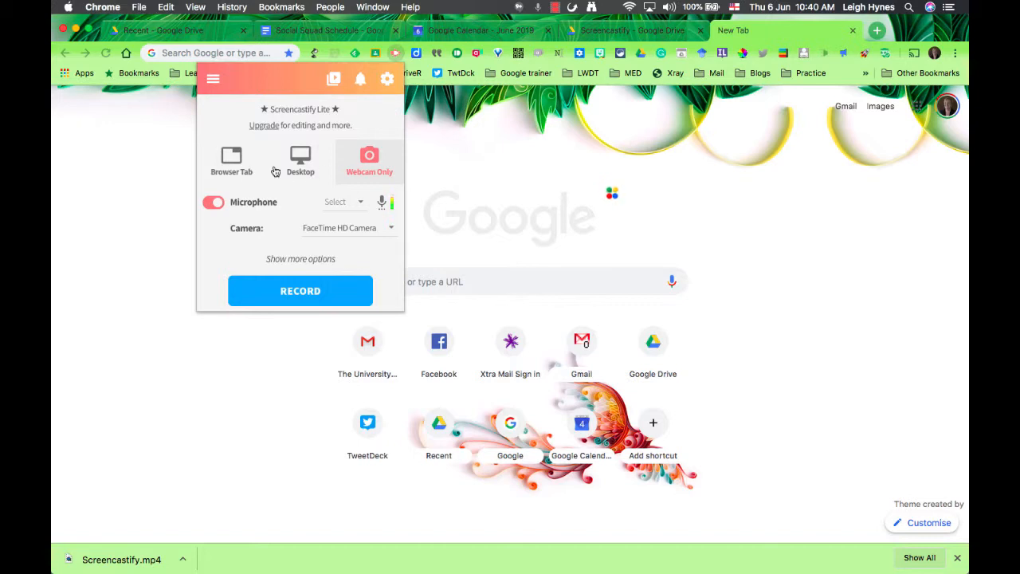
{"action": "left_click", "coordinate": [231, 160]}
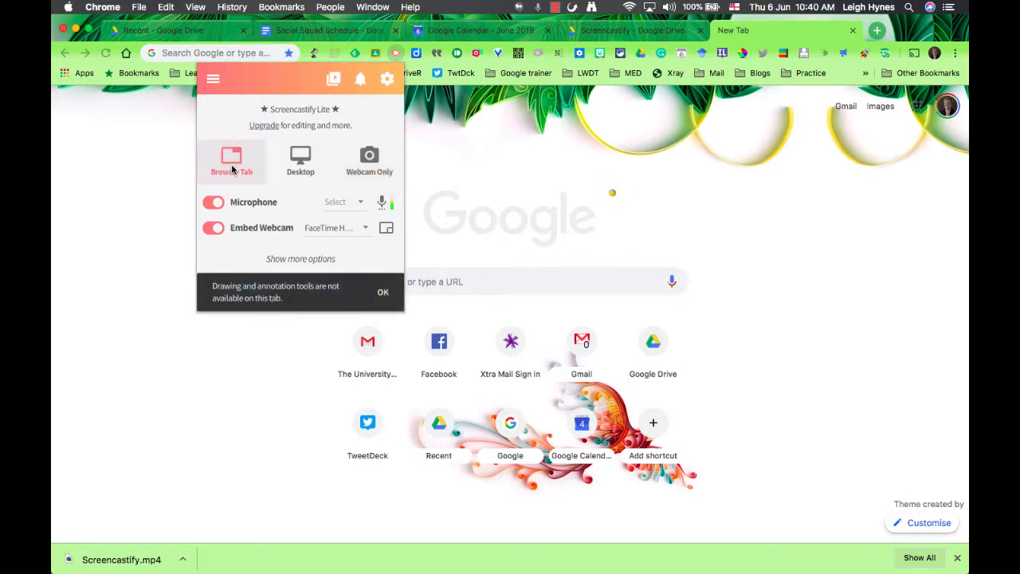
{"action": "left_click", "coordinate": [301, 159]}
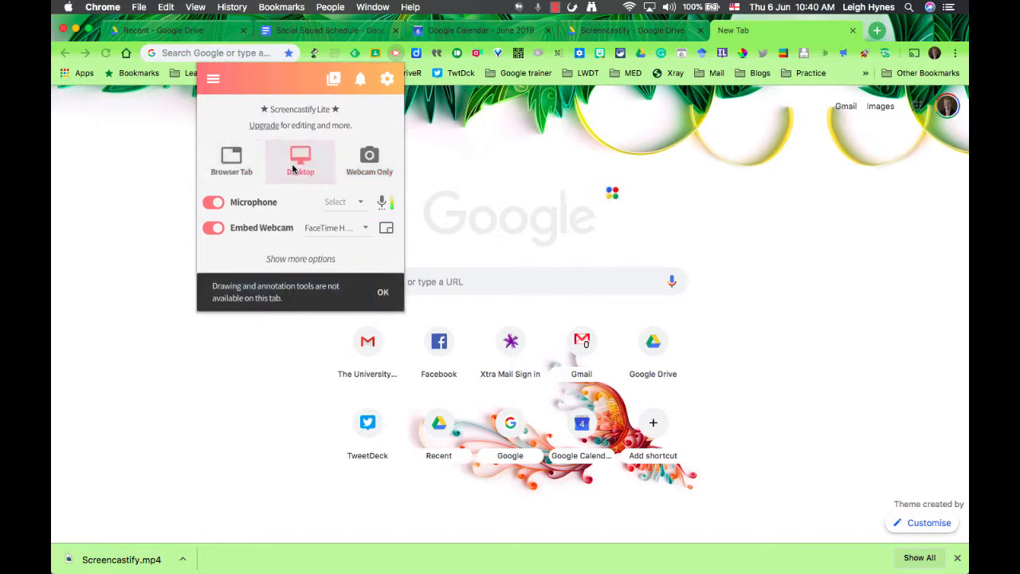
{"action": "left_click", "coordinate": [369, 160]}
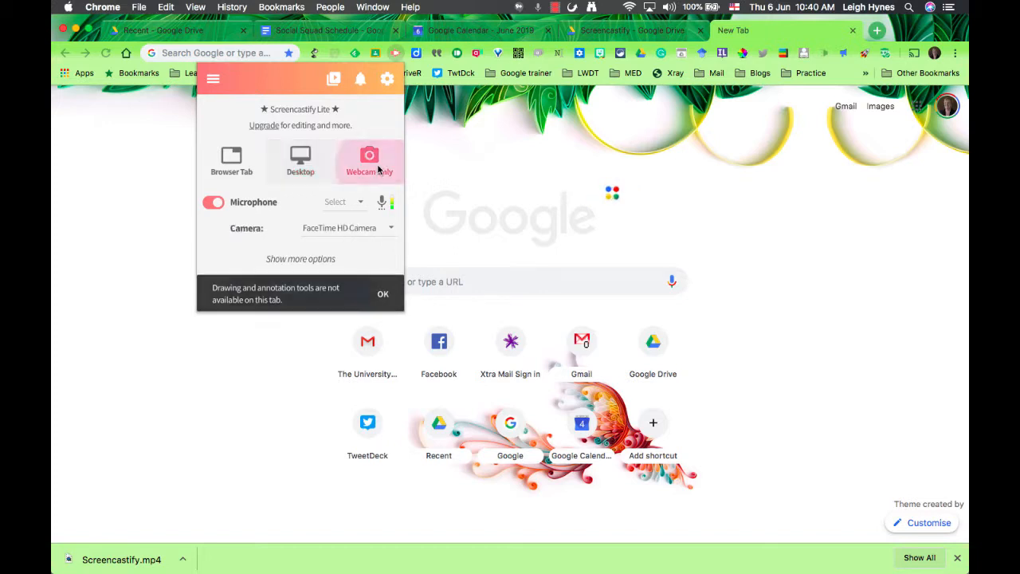
{"action": "left_click", "coordinate": [383, 294]}
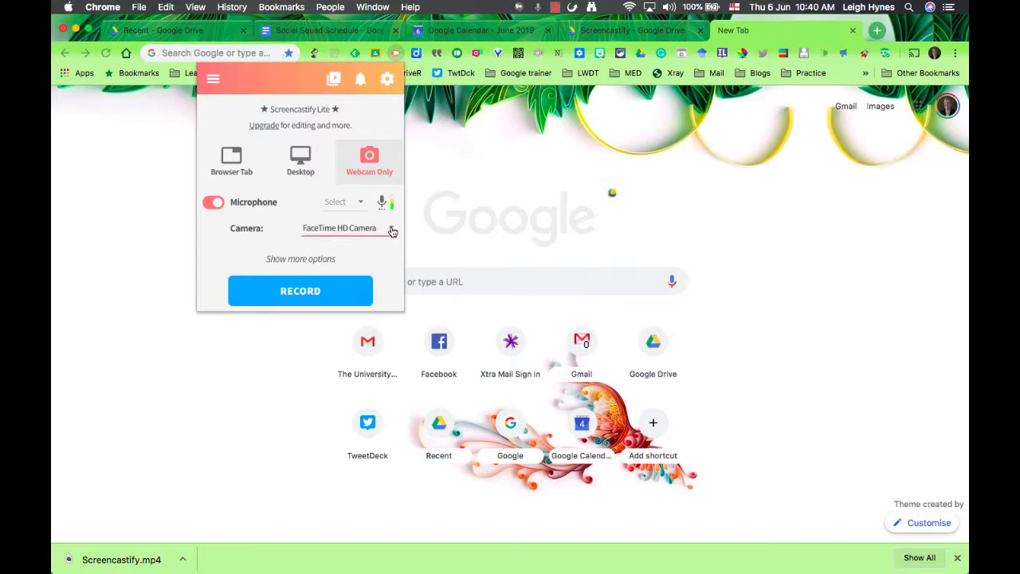
{"action": "left_click", "coordinate": [349, 228]}
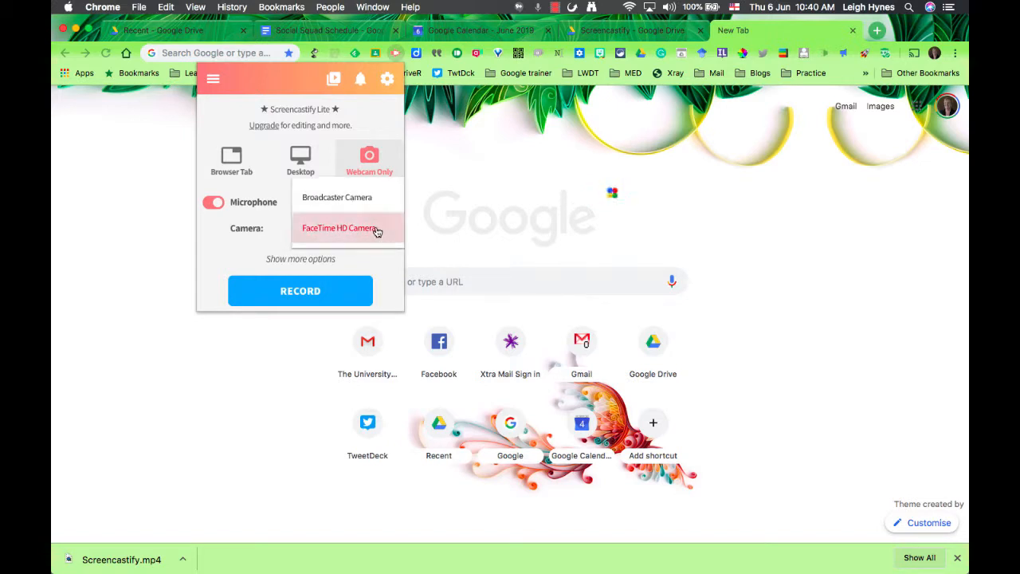
{"action": "left_click", "coordinate": [340, 228]}
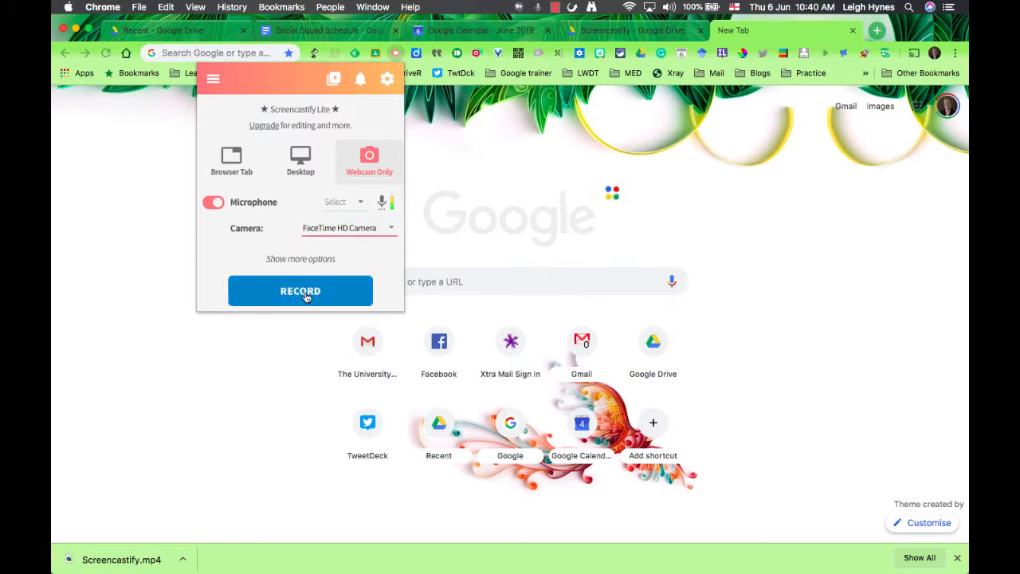
{"action": "left_click", "coordinate": [300, 290]}
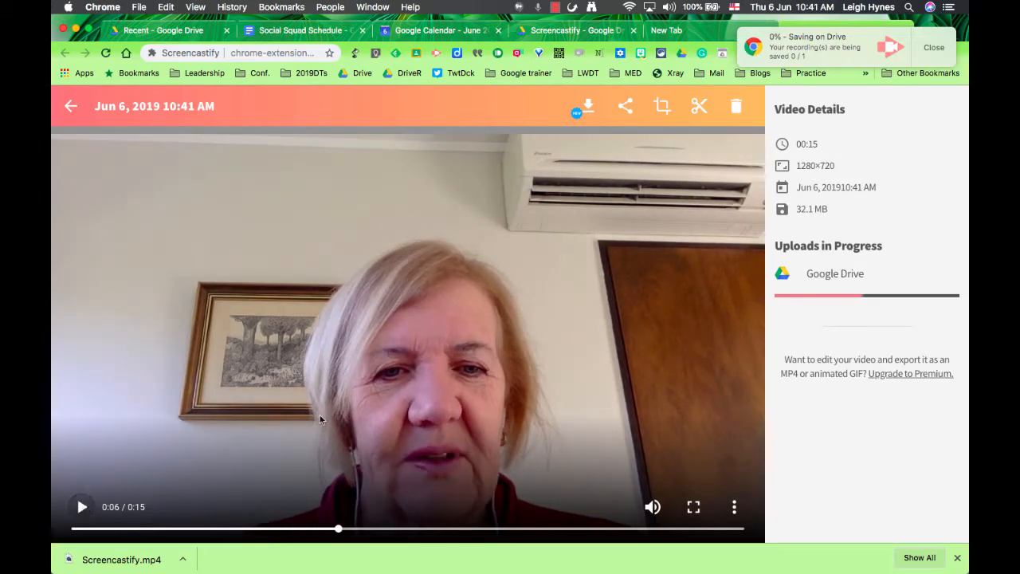
{"action": "mouse_move", "coordinate": [500, 372]}
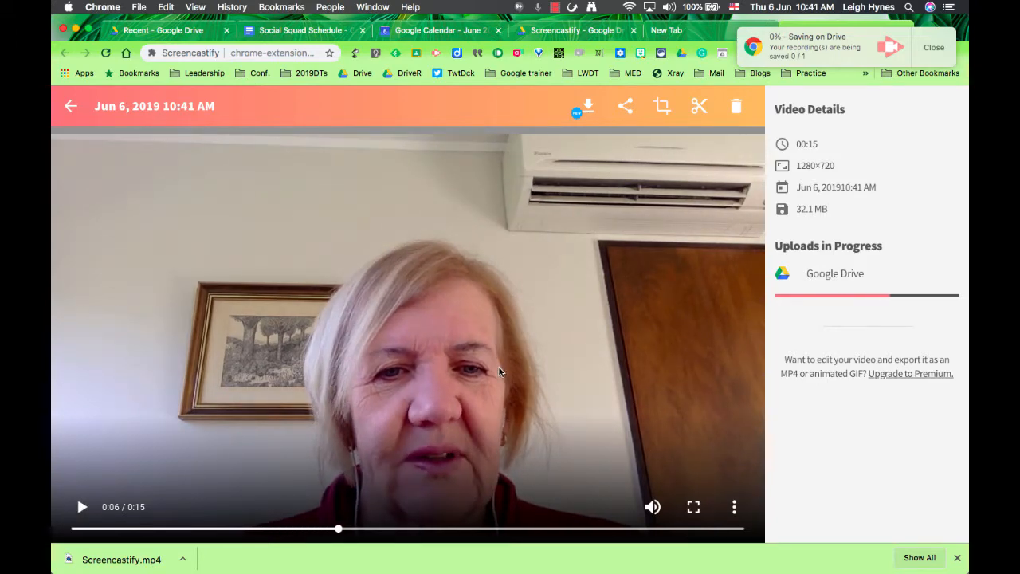
{"action": "mouse_move", "coordinate": [700, 253]}
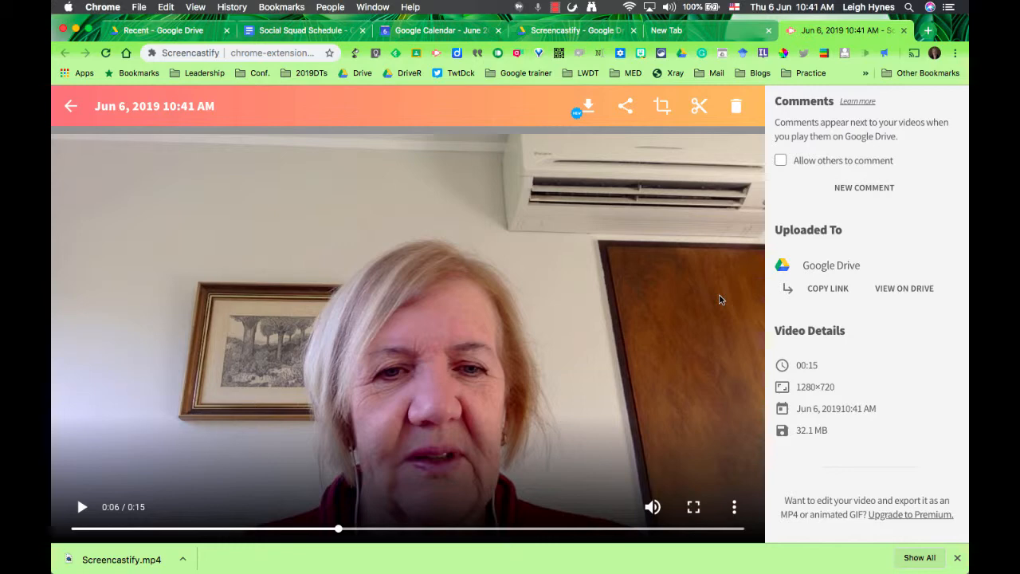
{"action": "mouse_move", "coordinate": [588, 106]}
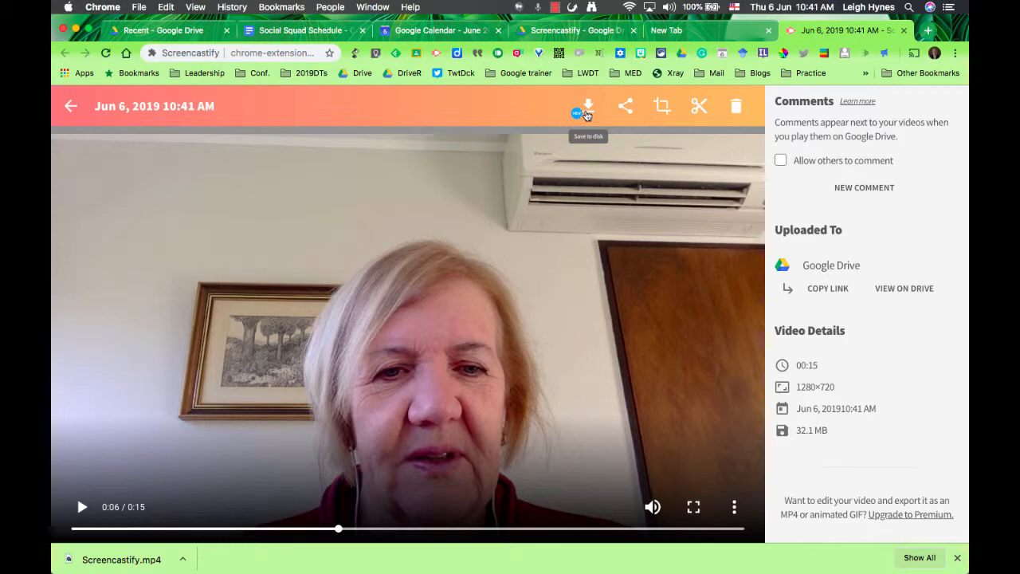
{"action": "mouse_move", "coordinate": [626, 106]}
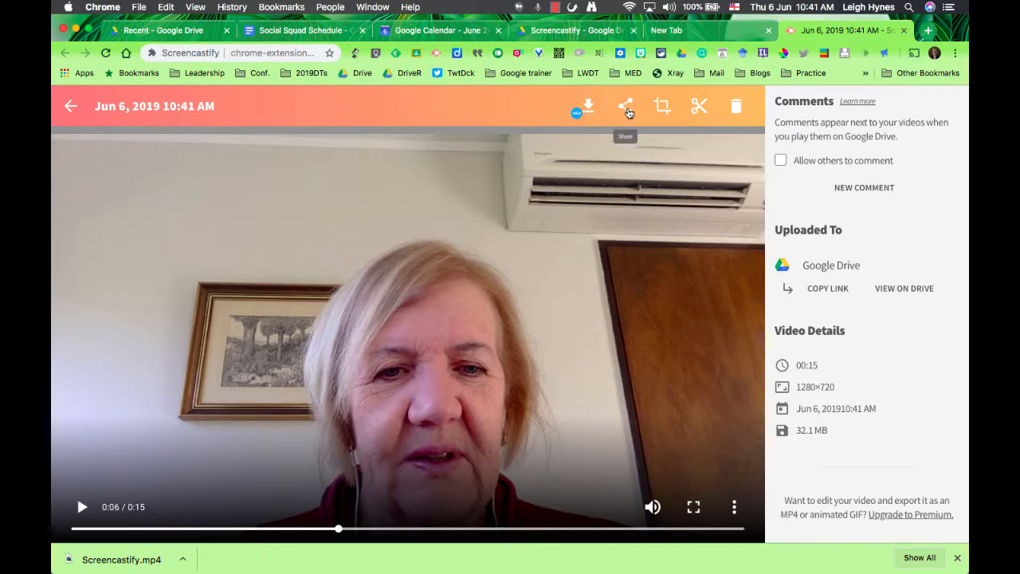
View the Share Recording dialog's Google Drive and YouTube options, then close it
{"action": "left_click", "coordinate": [626, 106]}
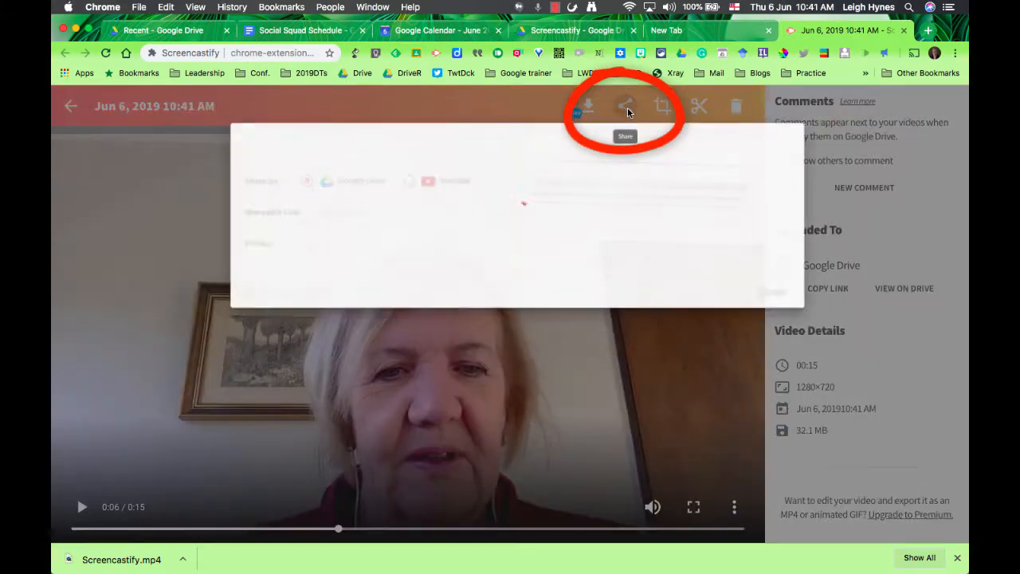
{"action": "left_click", "coordinate": [627, 106]}
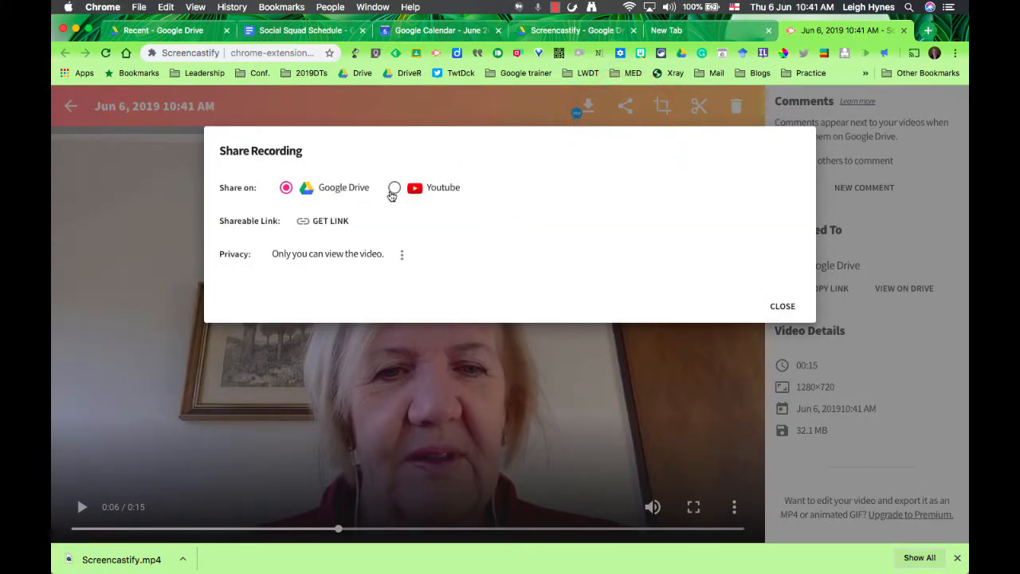
{"action": "left_click", "coordinate": [394, 187]}
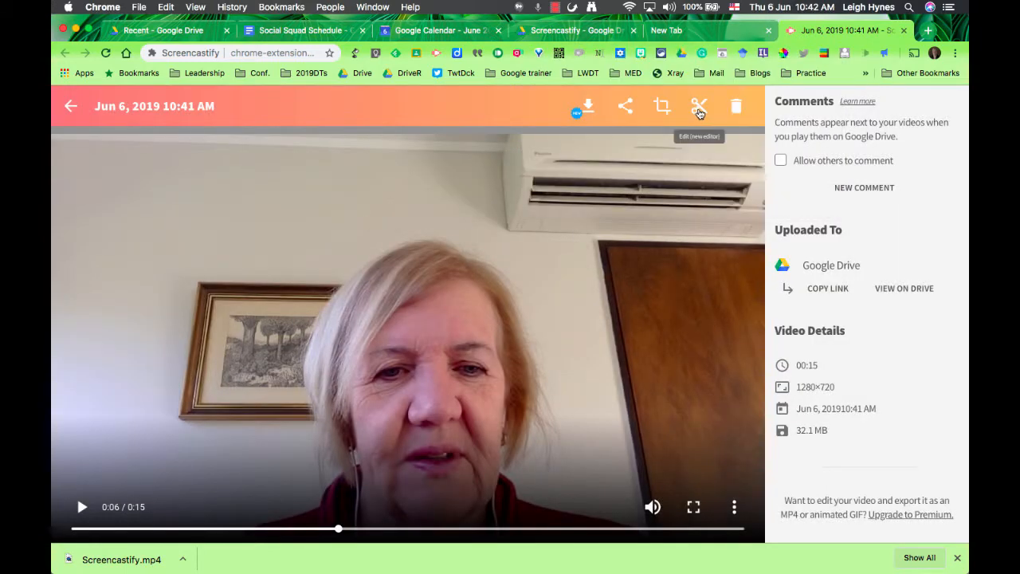
{"action": "mouse_move", "coordinate": [736, 106]}
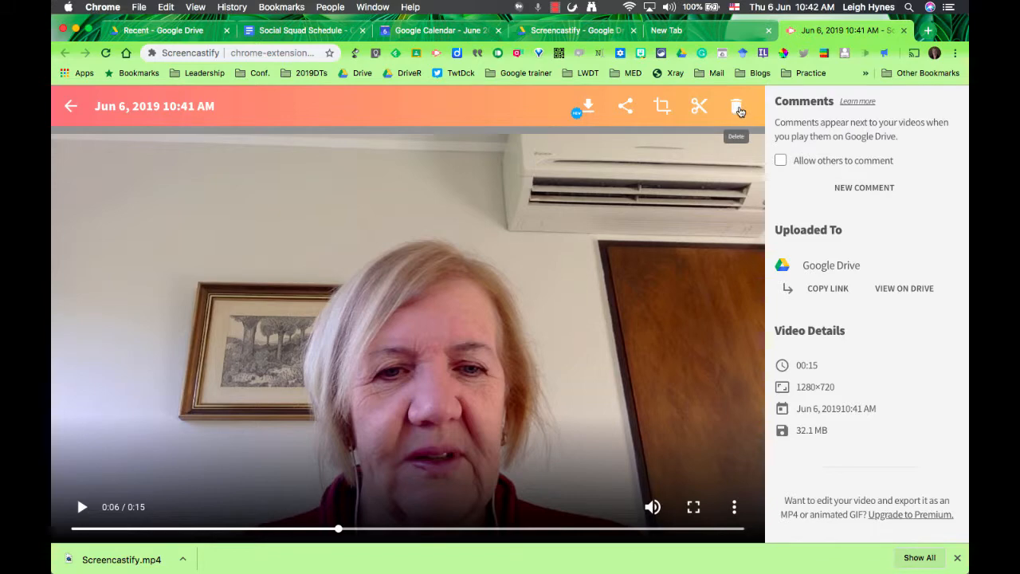
{"action": "mouse_move", "coordinate": [883, 38]}
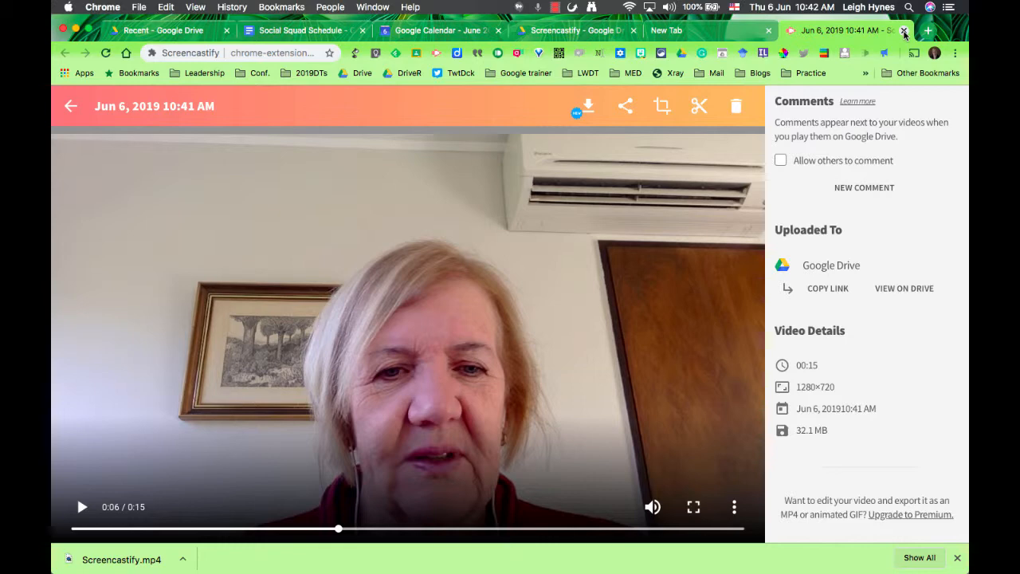
{"action": "mouse_move", "coordinate": [893, 64]}
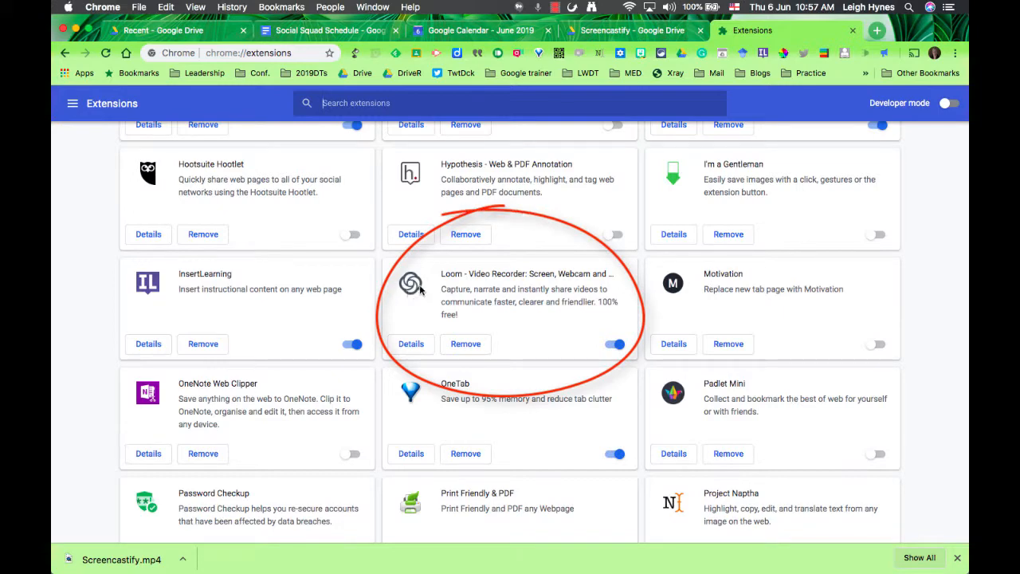
Switch to the June 2019 Google Calendar tab
{"action": "left_click", "coordinate": [478, 30]}
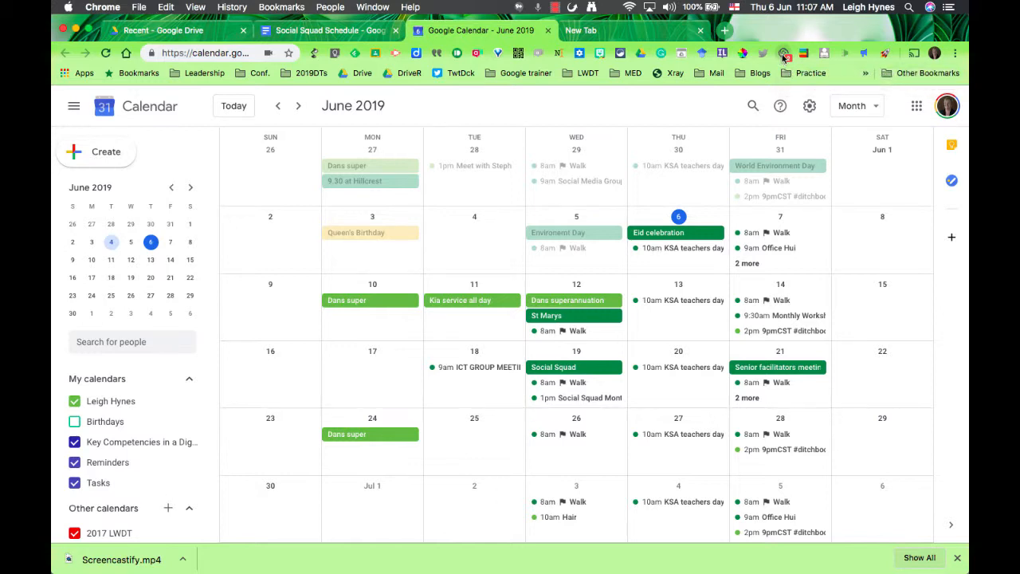
Set Loom to Cam Only with the FaceTime HD Camera and centre the webcam bubble
{"action": "left_click", "coordinate": [784, 53]}
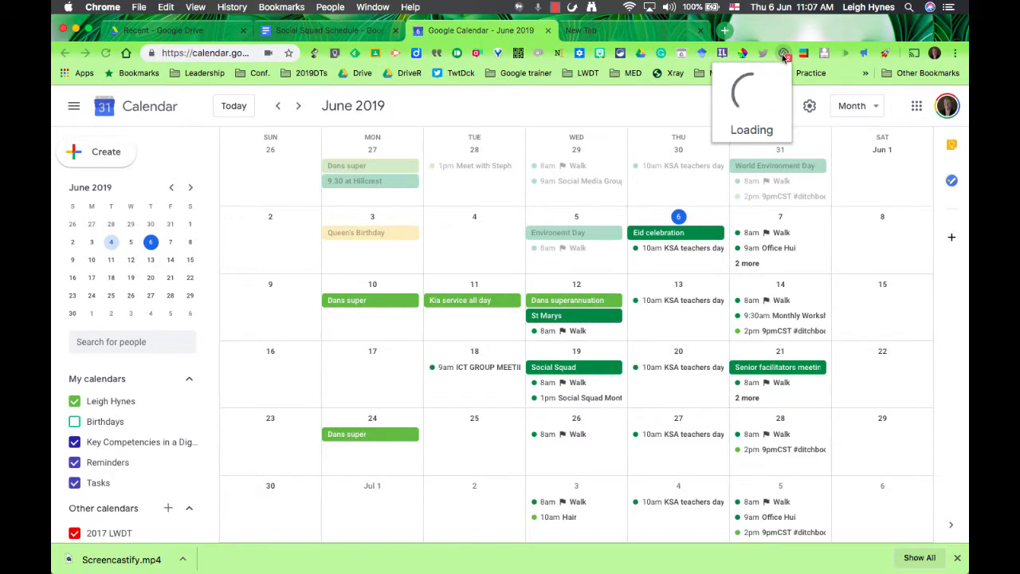
{"action": "left_click", "coordinate": [782, 53]}
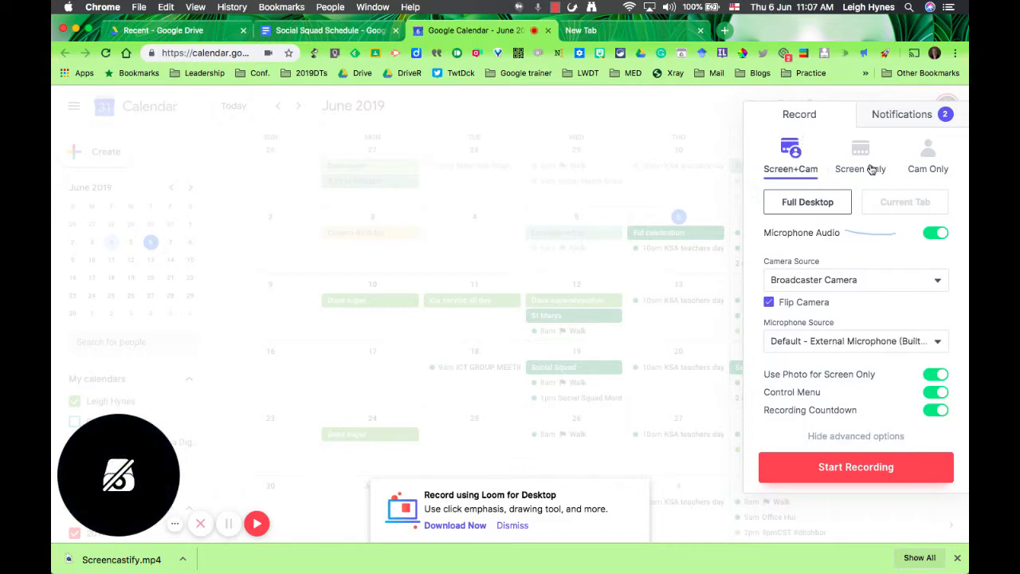
{"action": "mouse_move", "coordinate": [927, 166]}
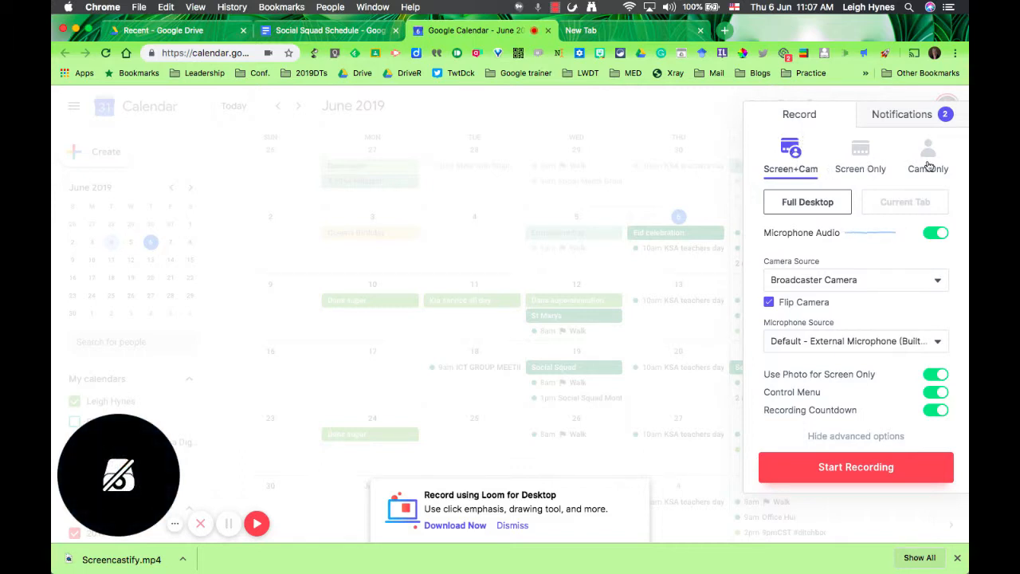
{"action": "left_click", "coordinate": [928, 155]}
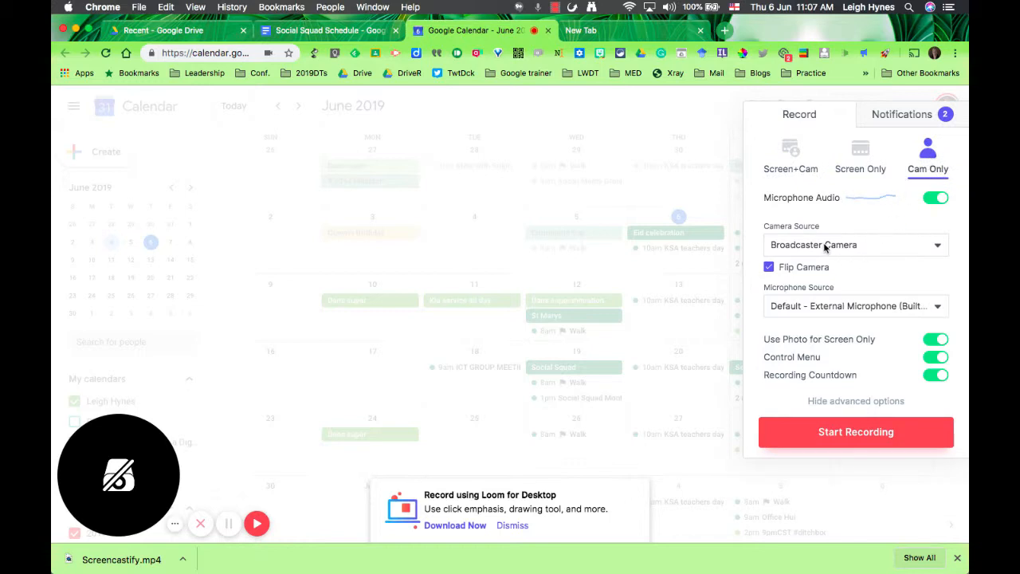
{"action": "left_click", "coordinate": [856, 245]}
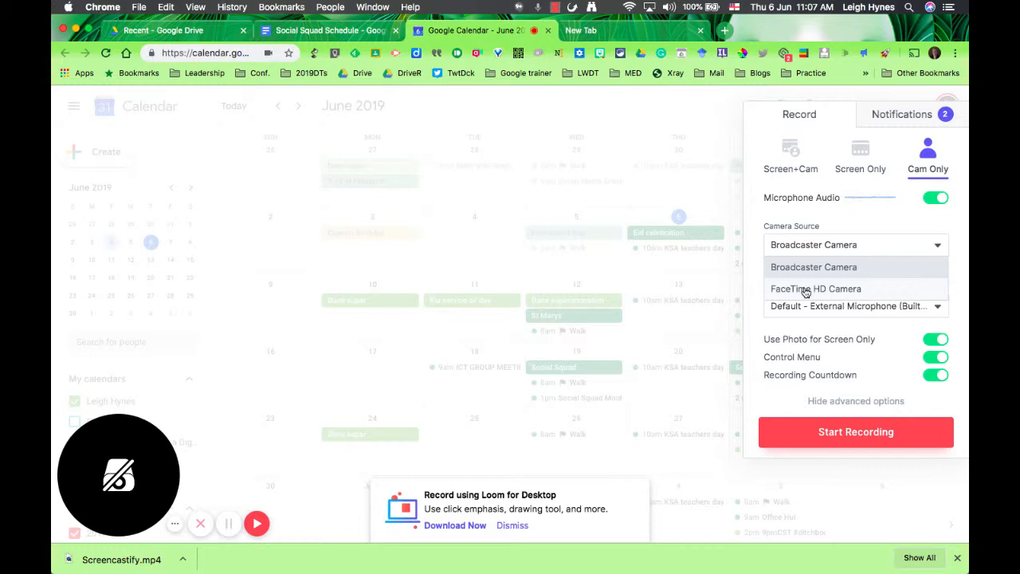
{"action": "left_click", "coordinate": [815, 289]}
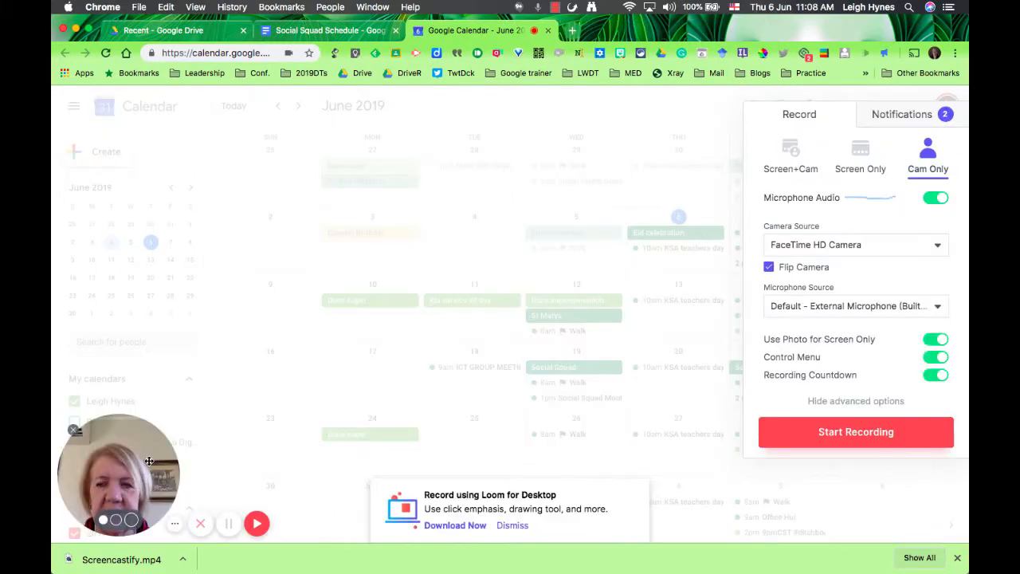
{"action": "left_click_drag", "start_coordinate": [120, 474], "coordinate": [426, 219]}
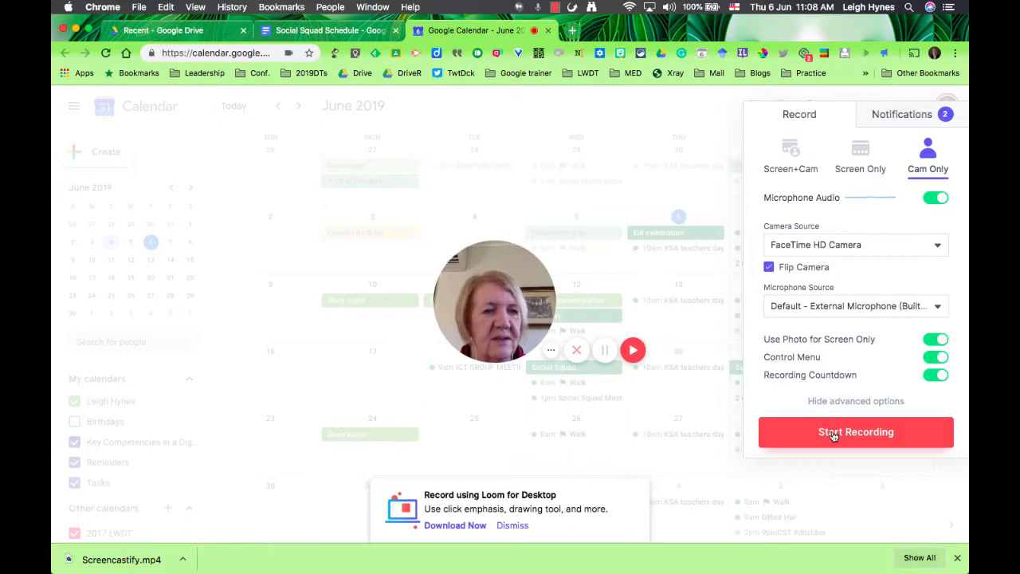
Start the Loom webcam recording, speak to camera, then stop it
{"action": "left_click", "coordinate": [855, 431]}
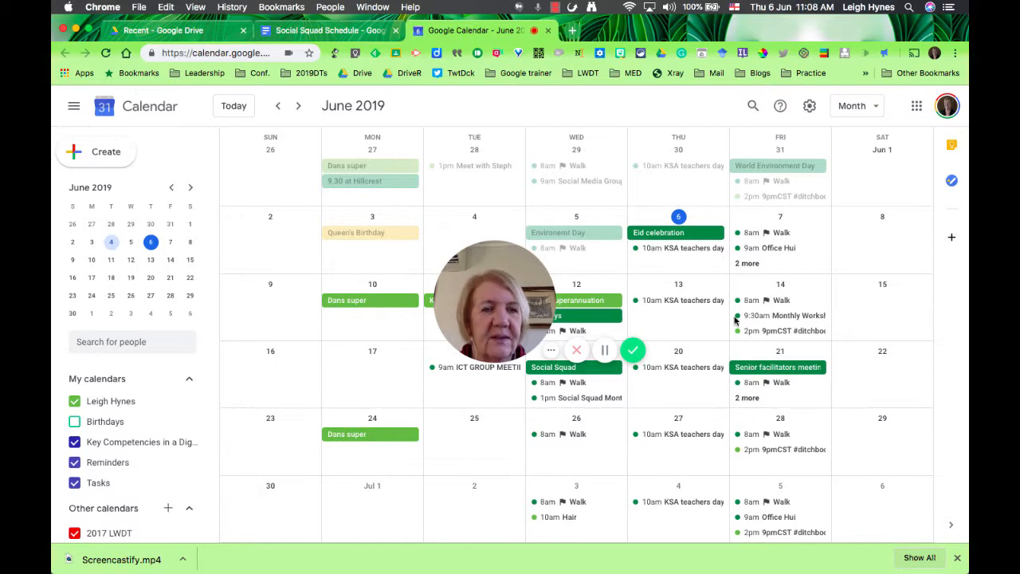
{"action": "mouse_move", "coordinate": [604, 351]}
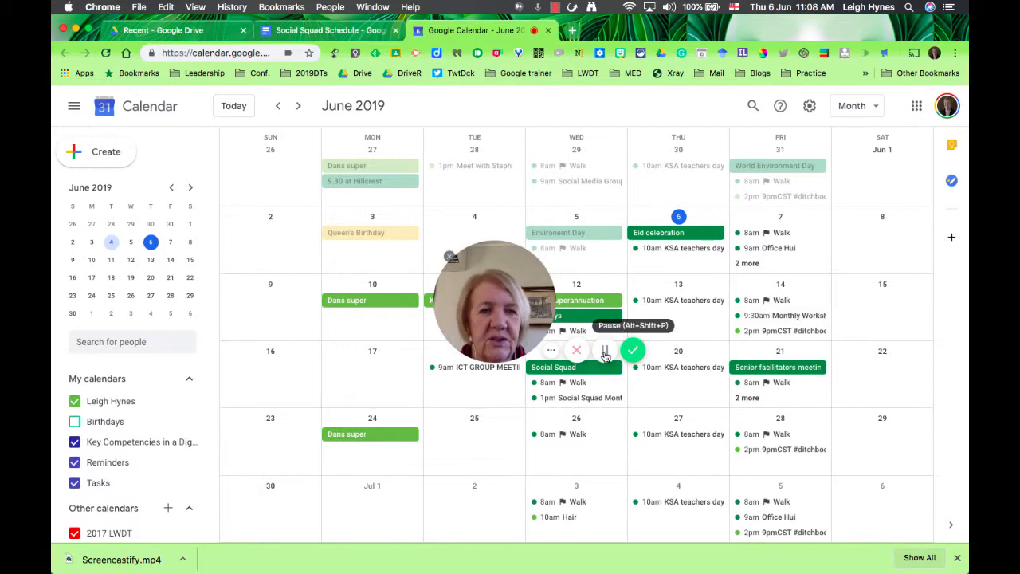
{"action": "left_click", "coordinate": [633, 351]}
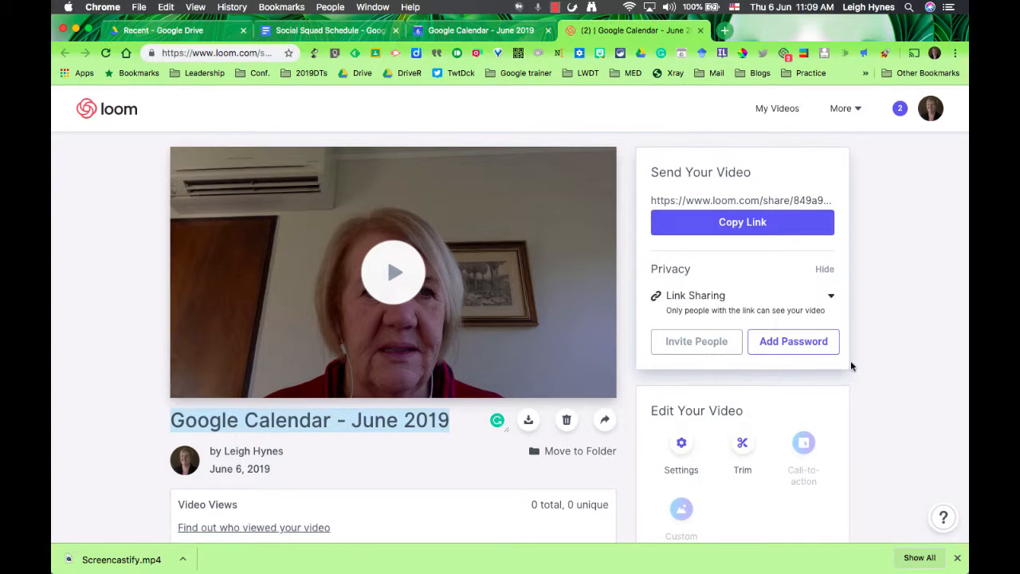
{"action": "mouse_move", "coordinate": [894, 219]}
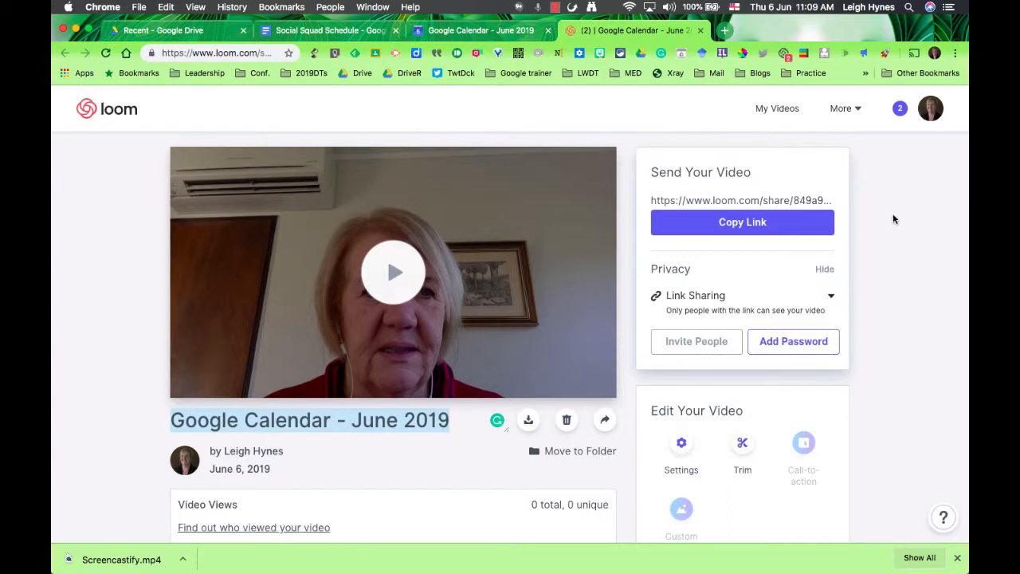
{"action": "mouse_move", "coordinate": [132, 147]}
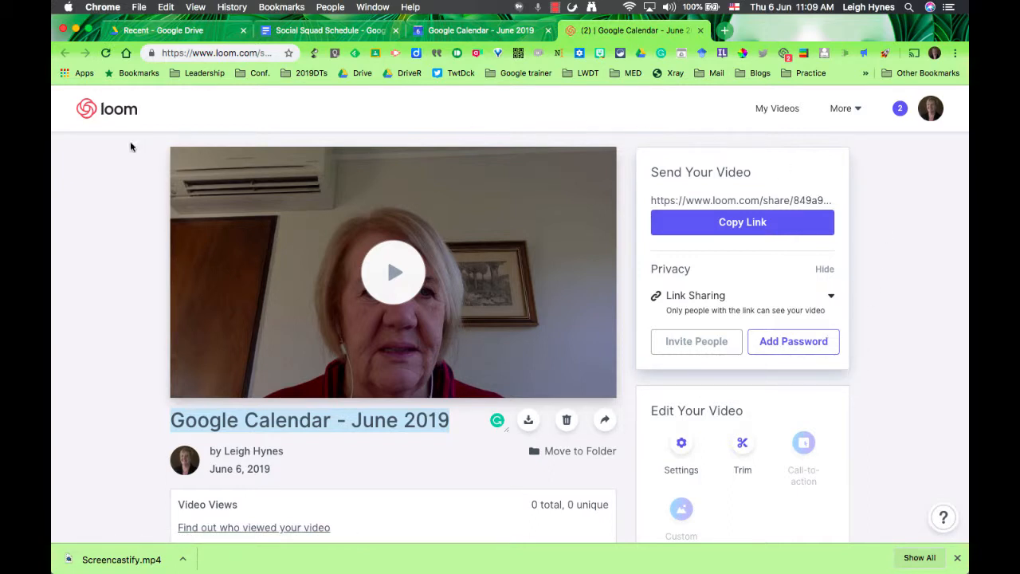